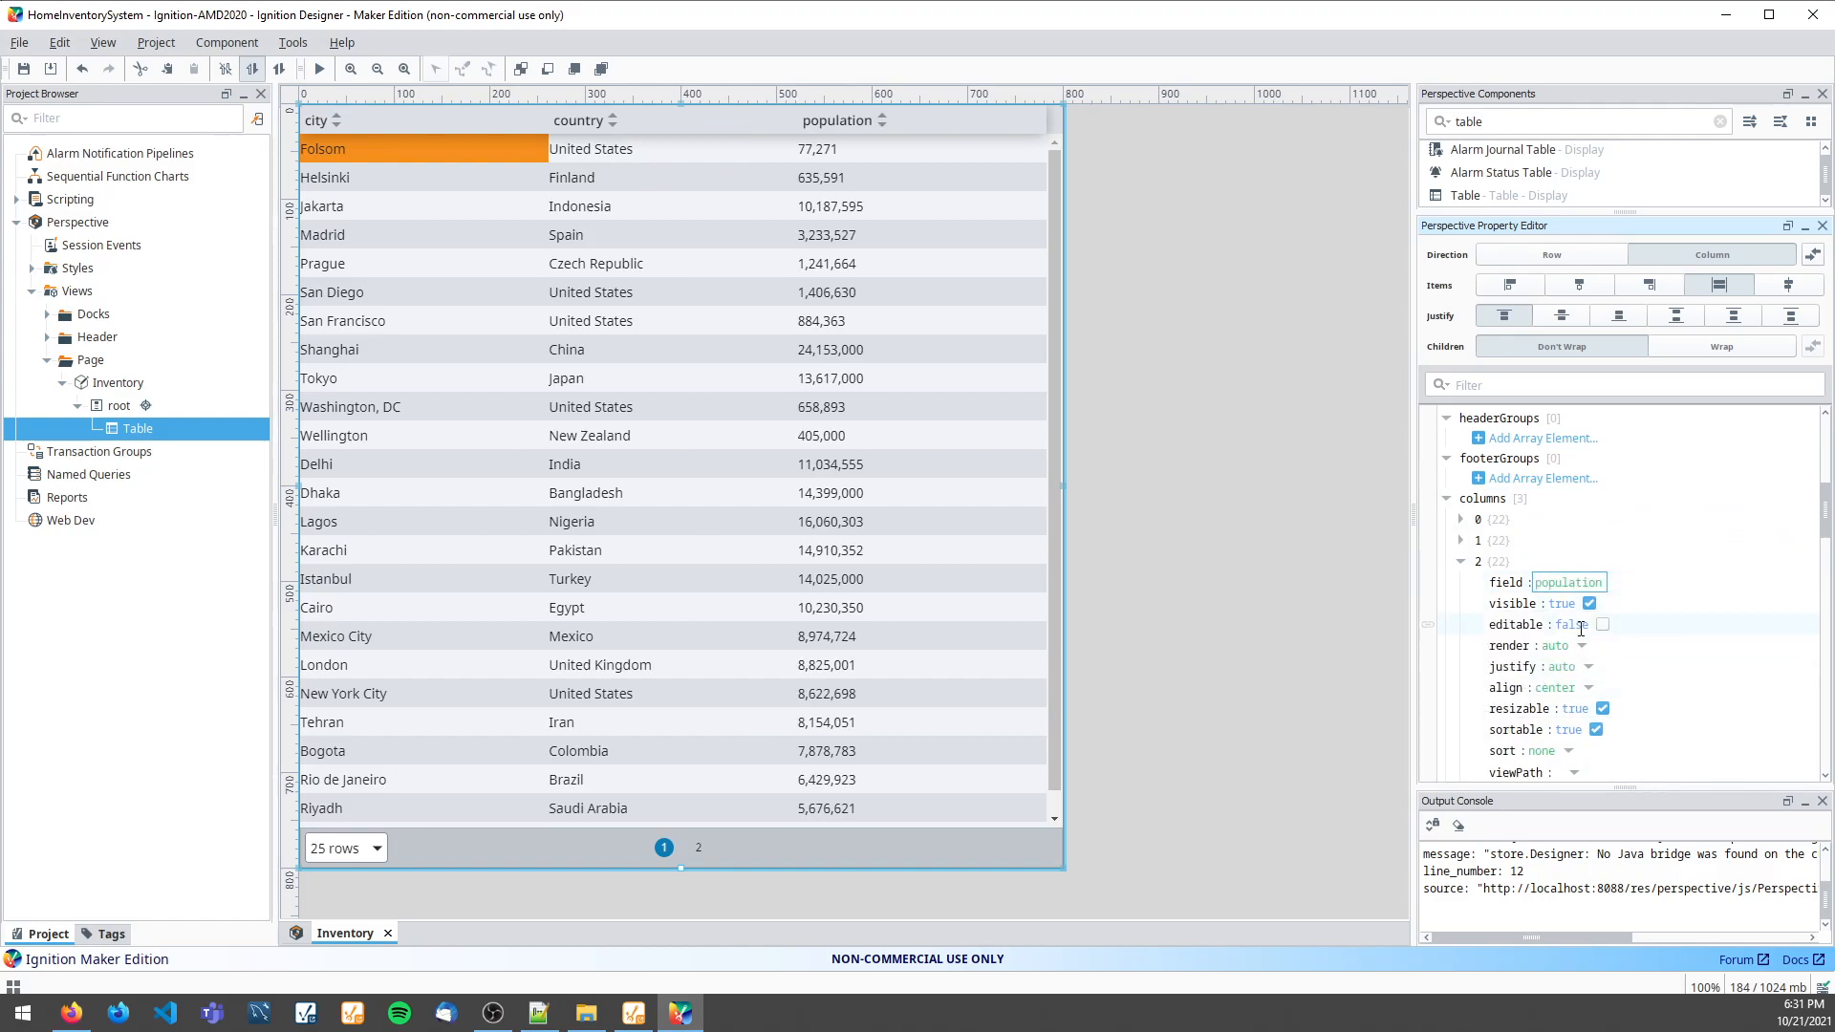
# Make the population column editable and add a Script action to onEditCellCommit.
pyautogui.click(1602, 623)
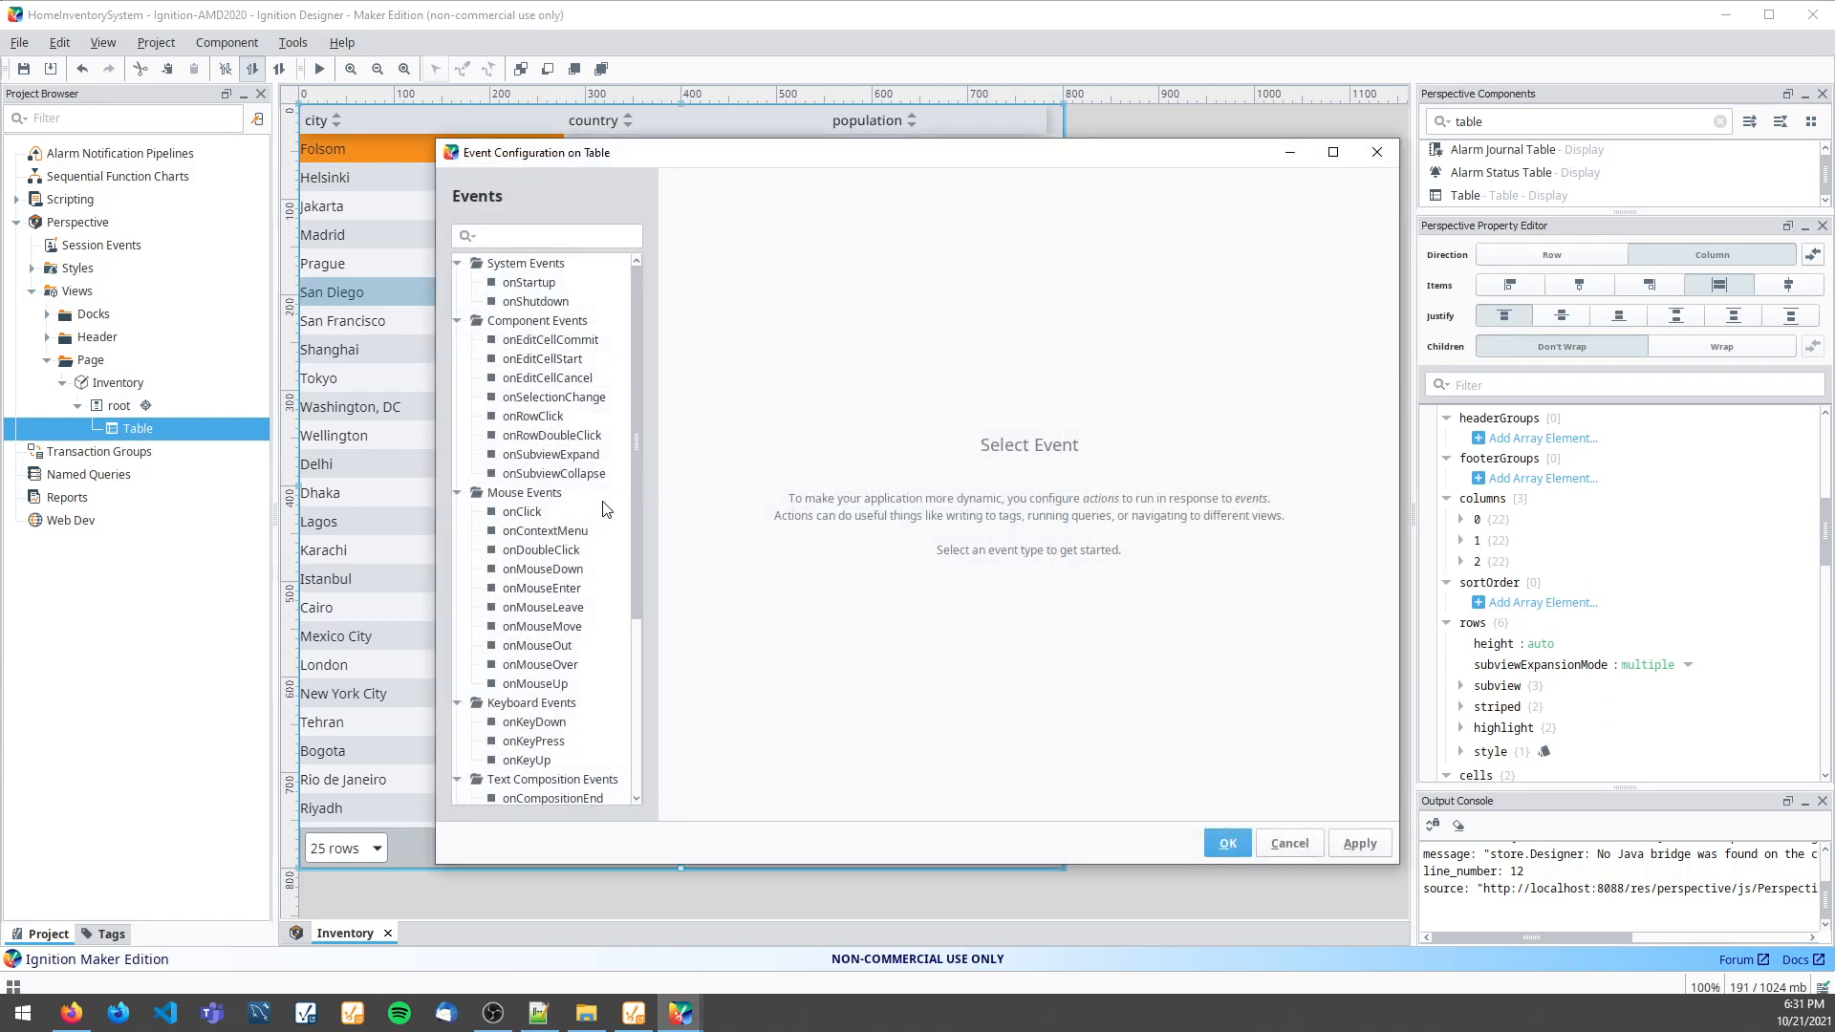
pyautogui.click(550, 340)
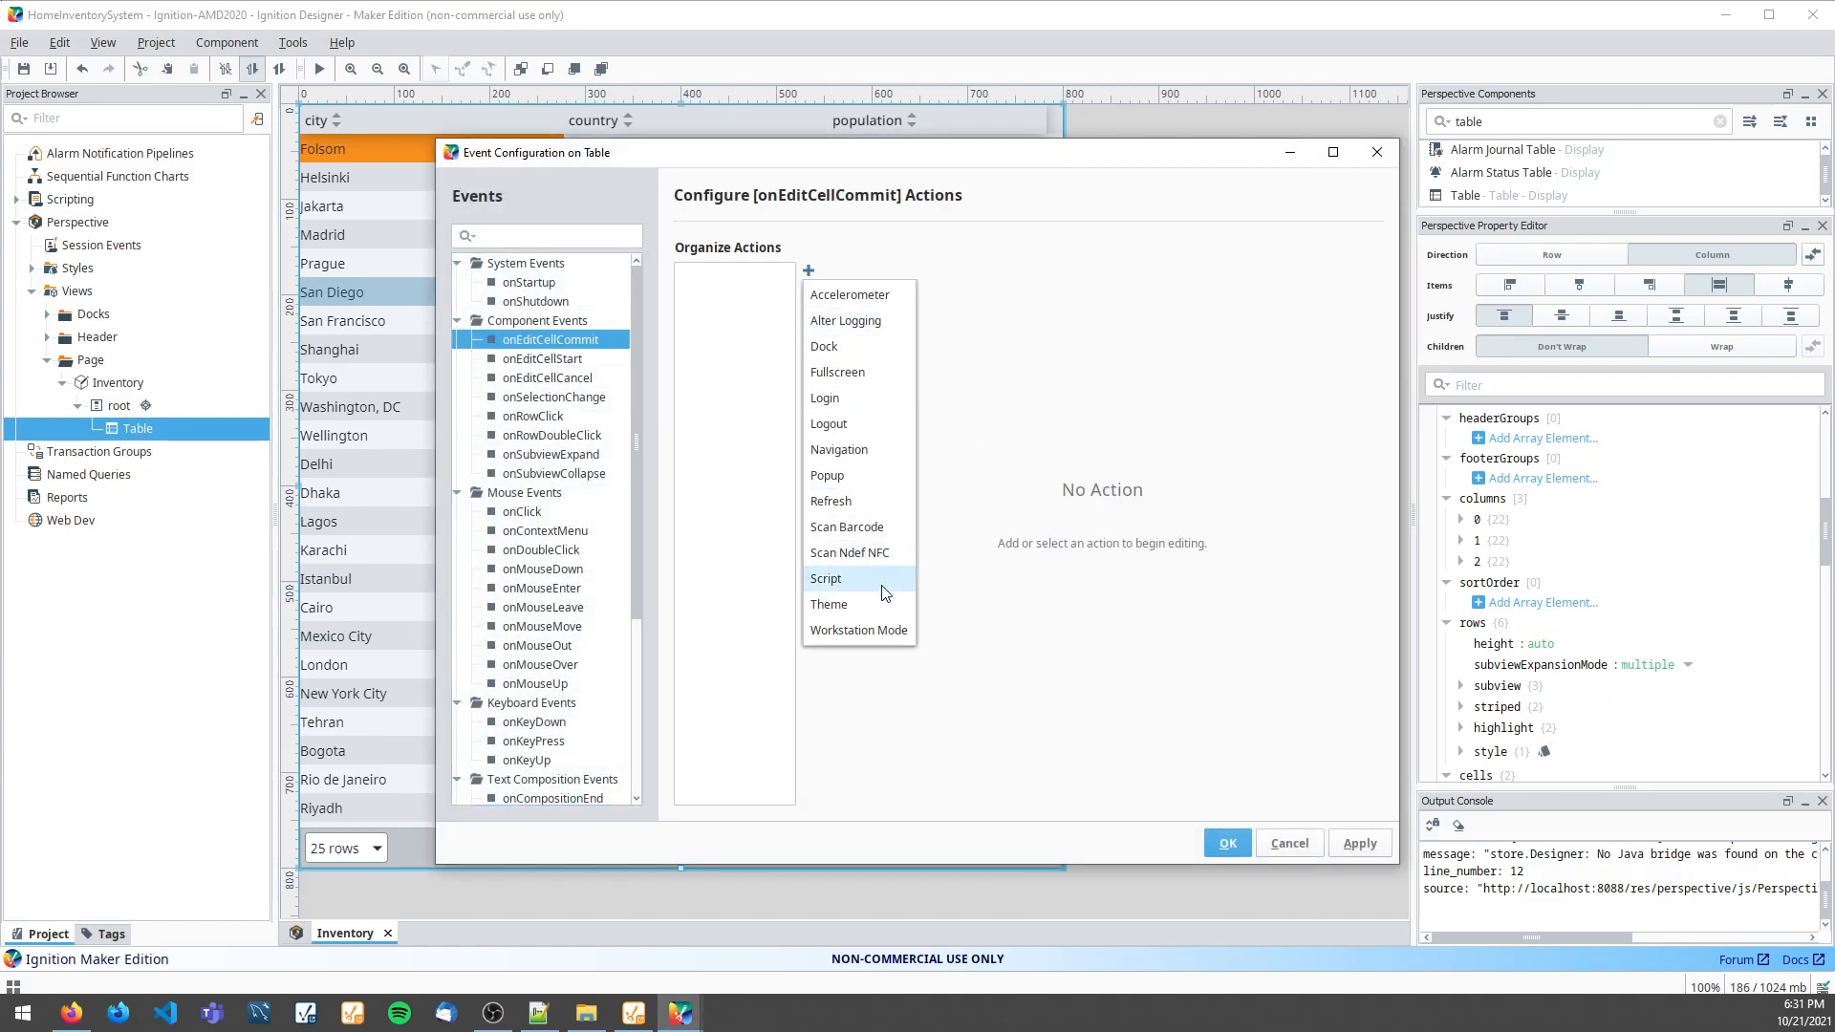
pyautogui.click(825, 577)
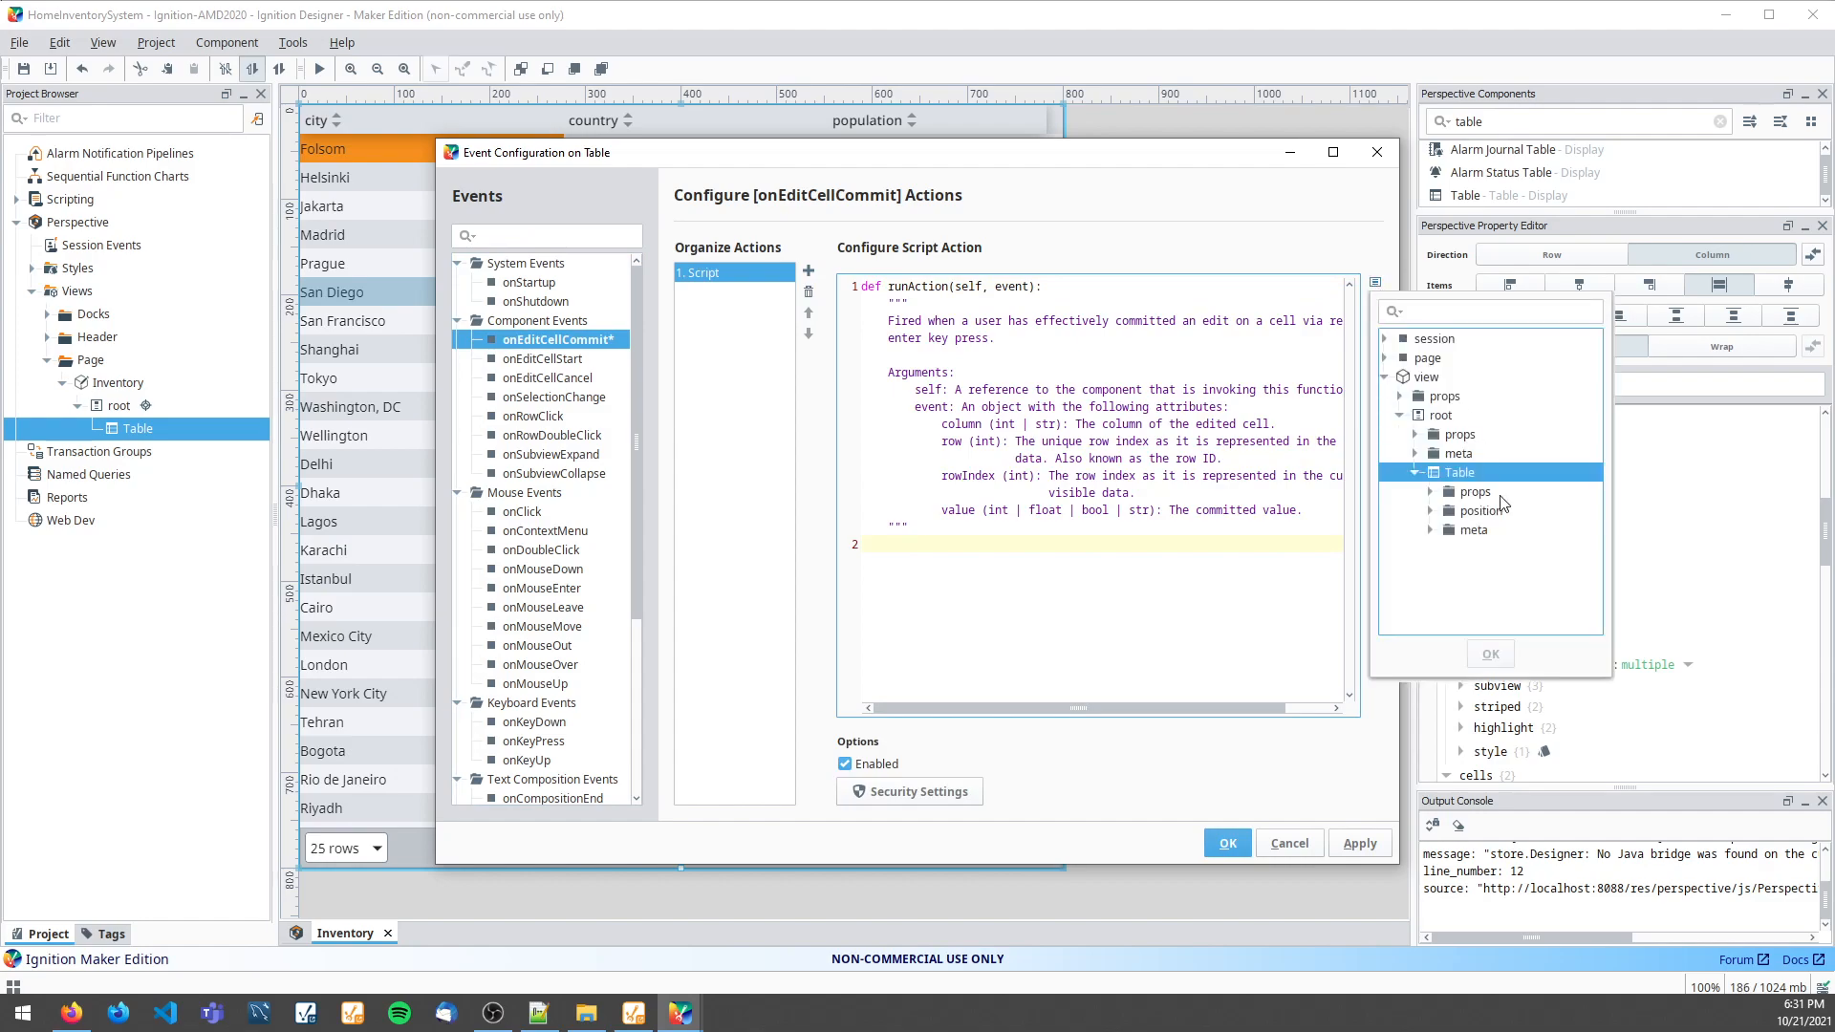
# Write self.props.data[event.row][event.column] = event.value in the script and confirm with OK.
pyautogui.click(1430, 492)
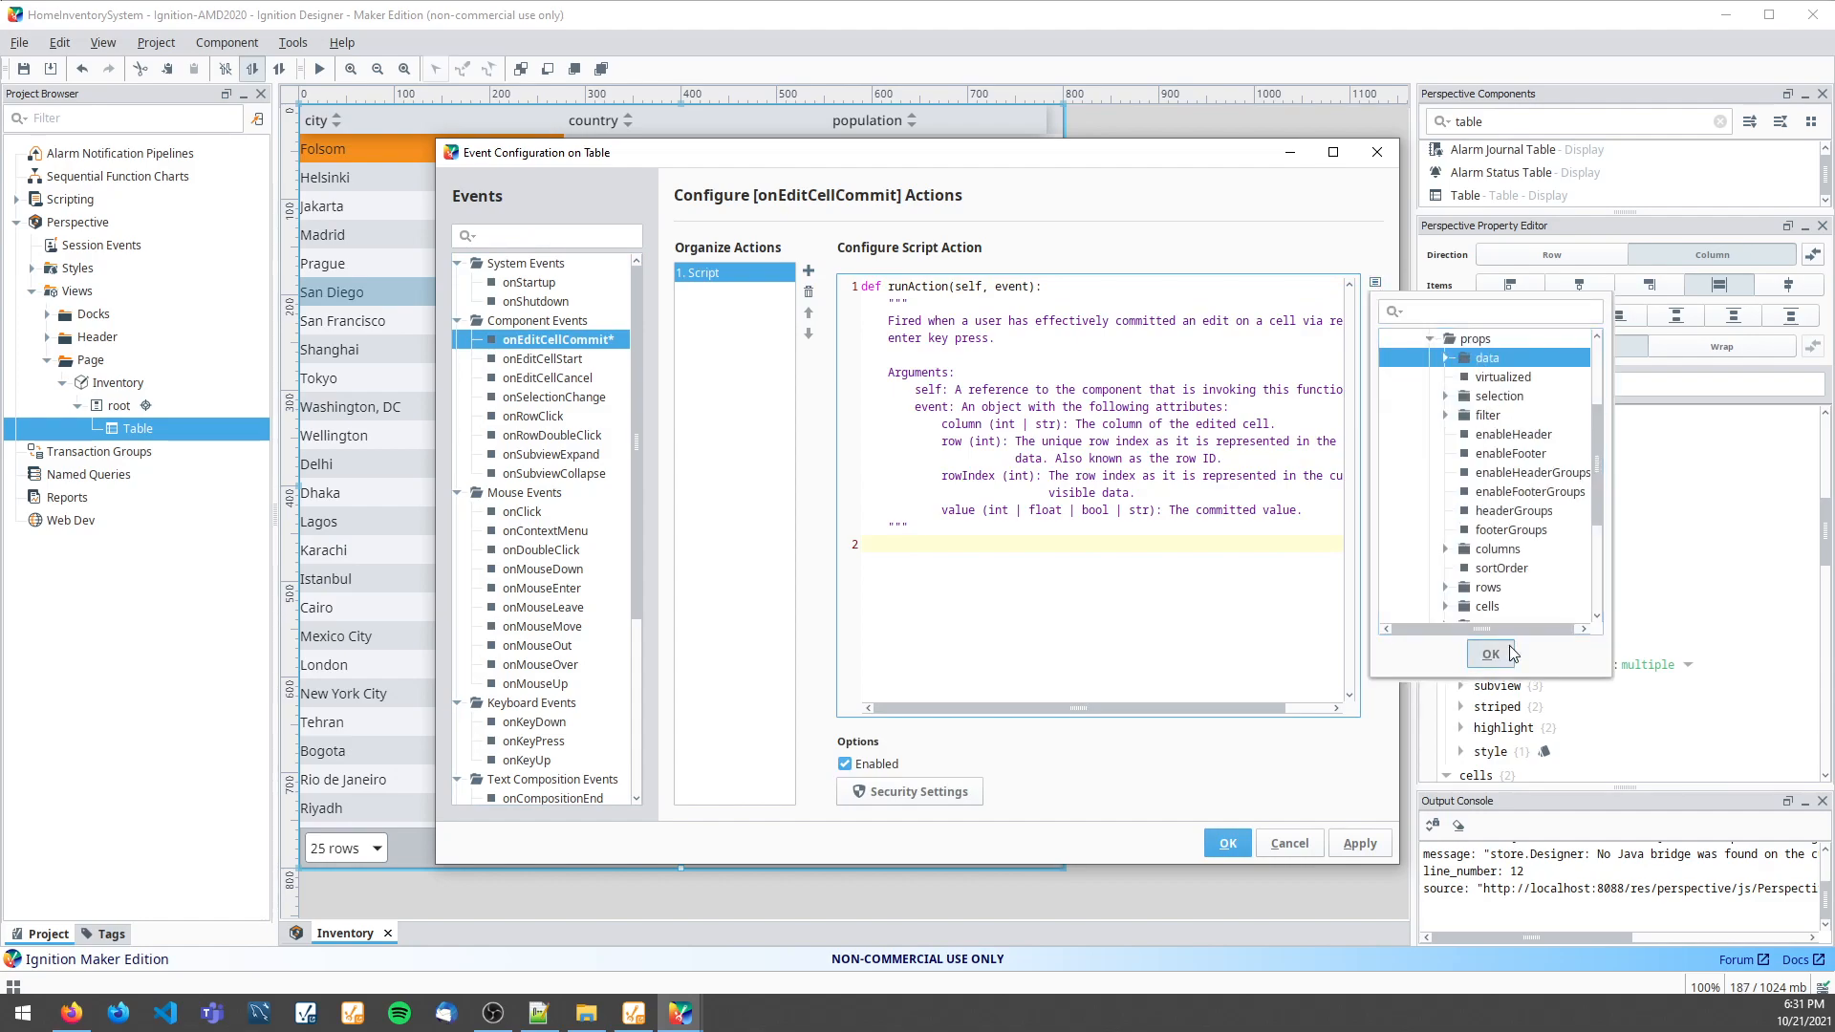
pyautogui.write('self.props.data[')
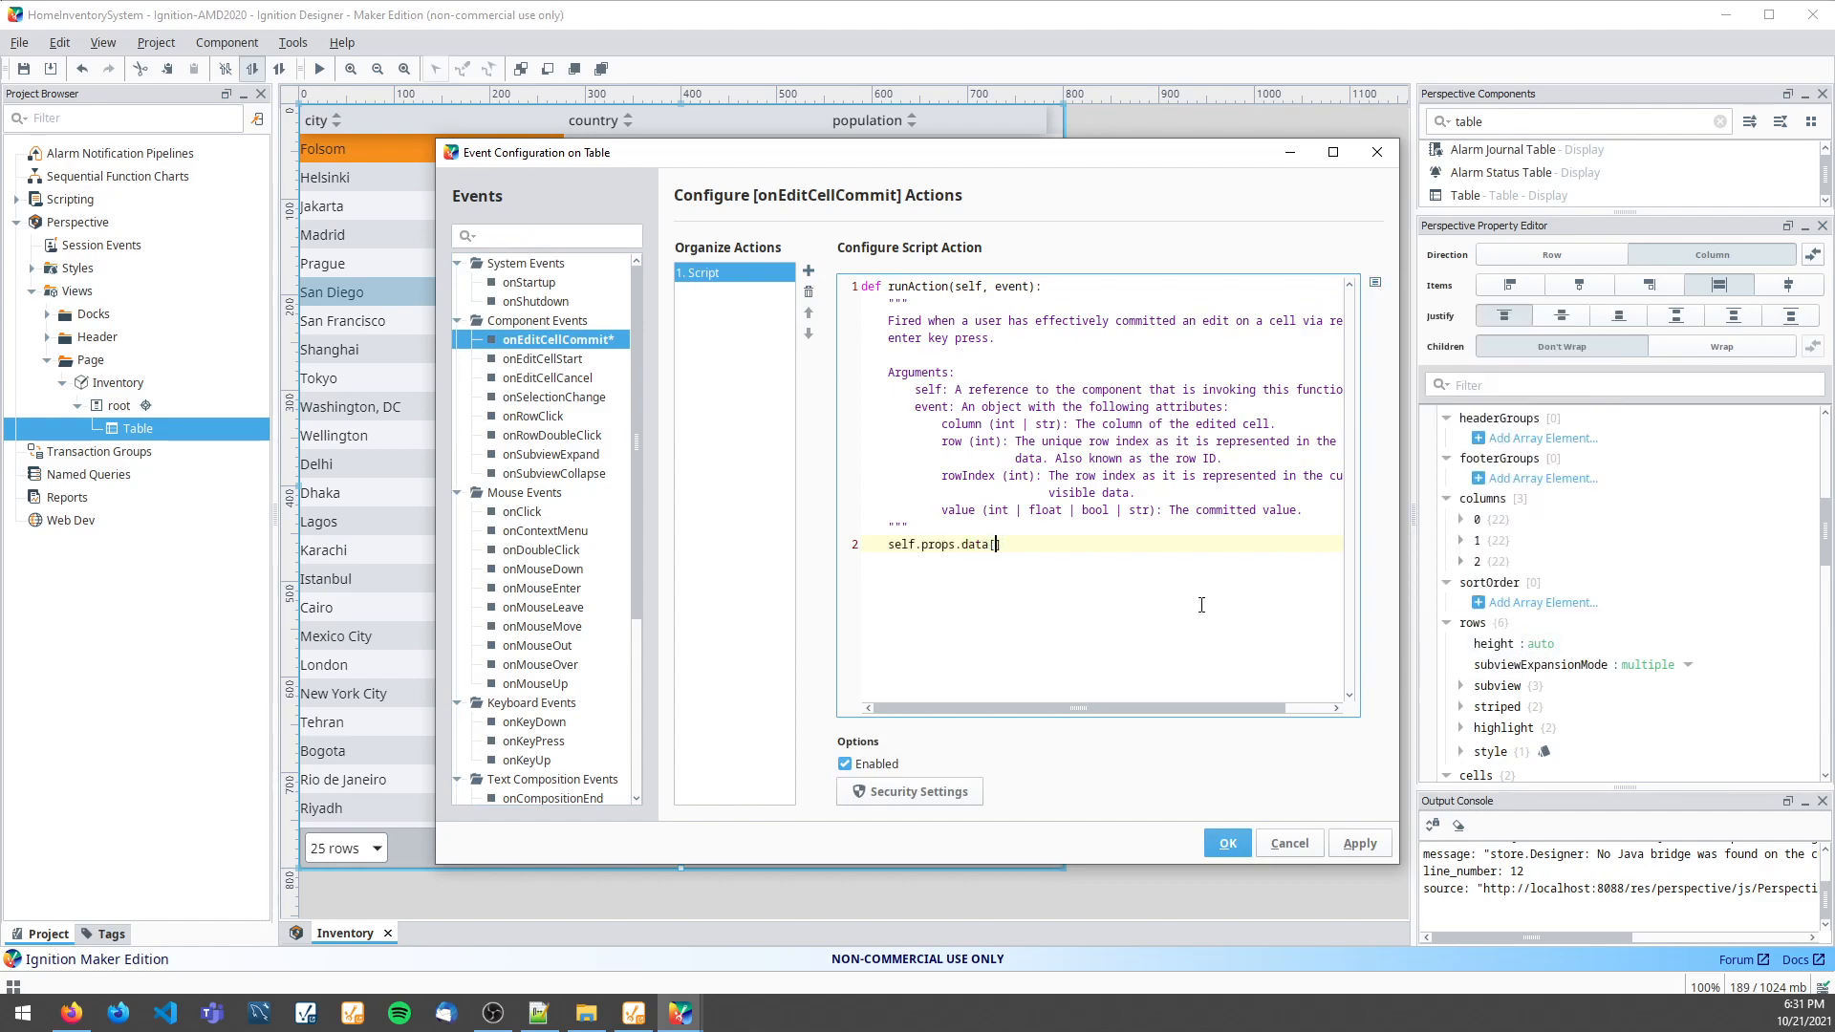
pyautogui.write('event.row]')
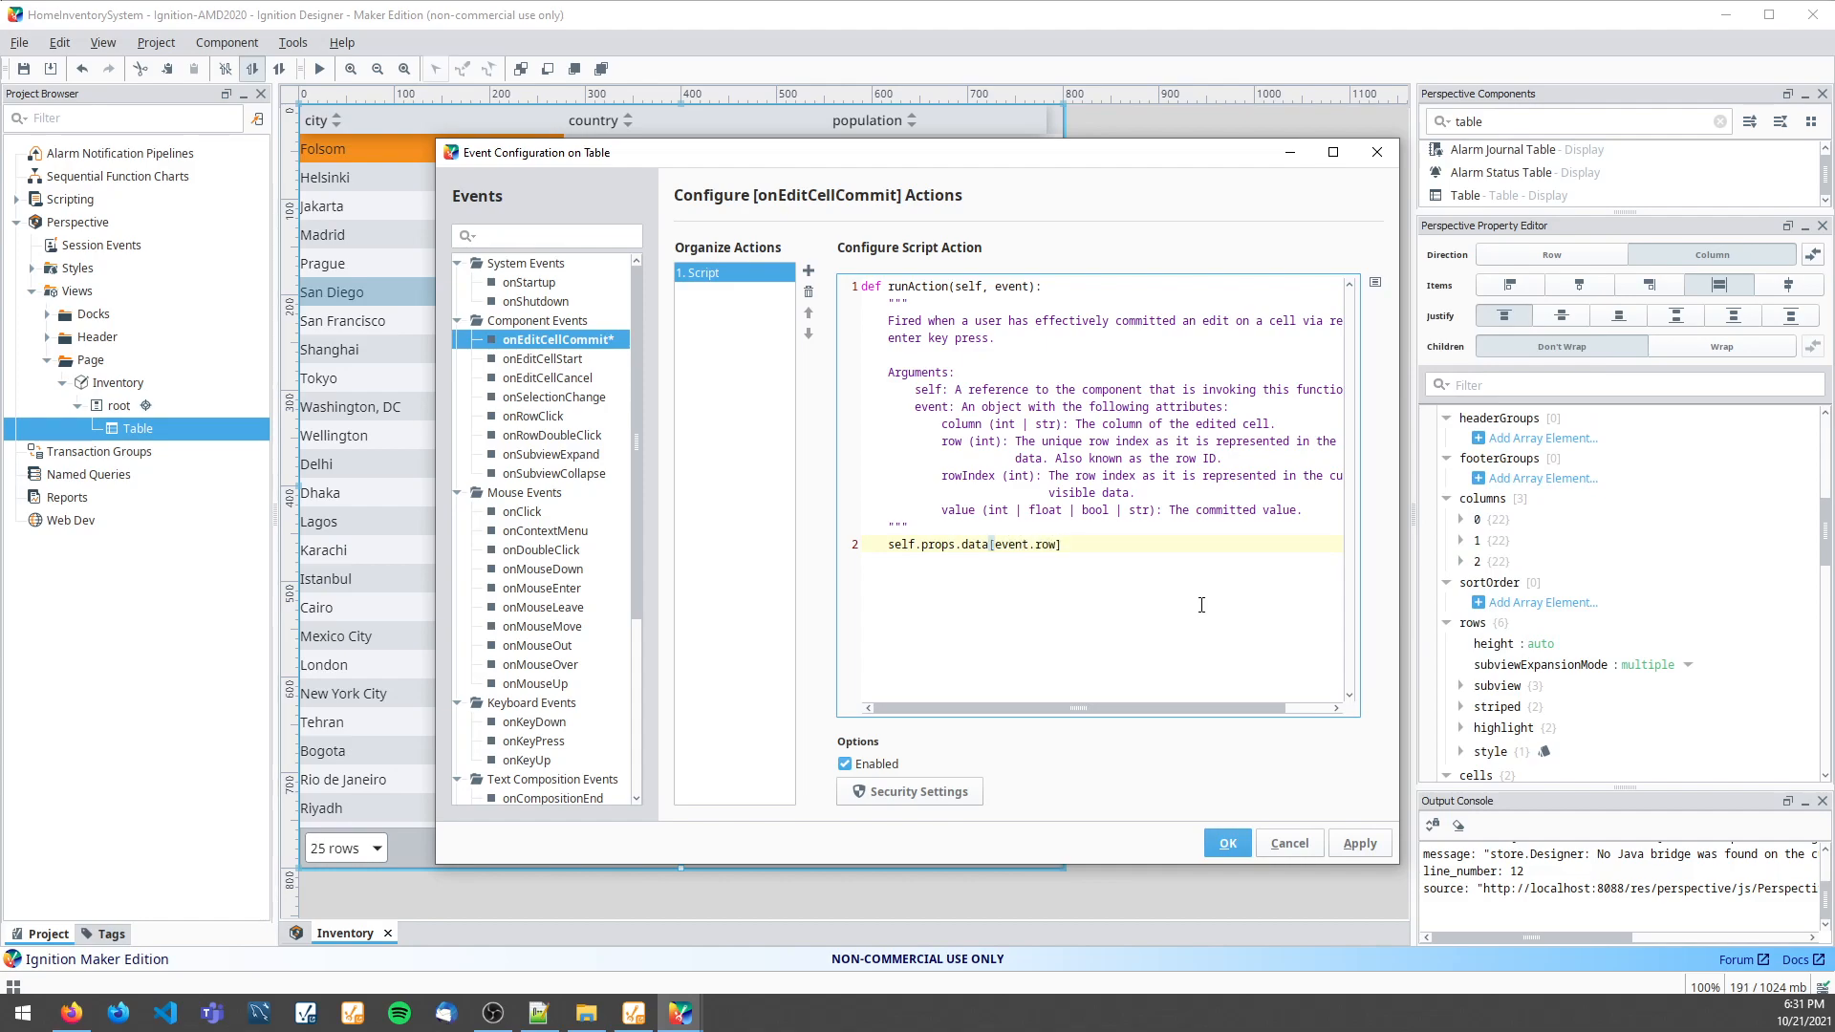
pyautogui.write('[event.column] = eve')
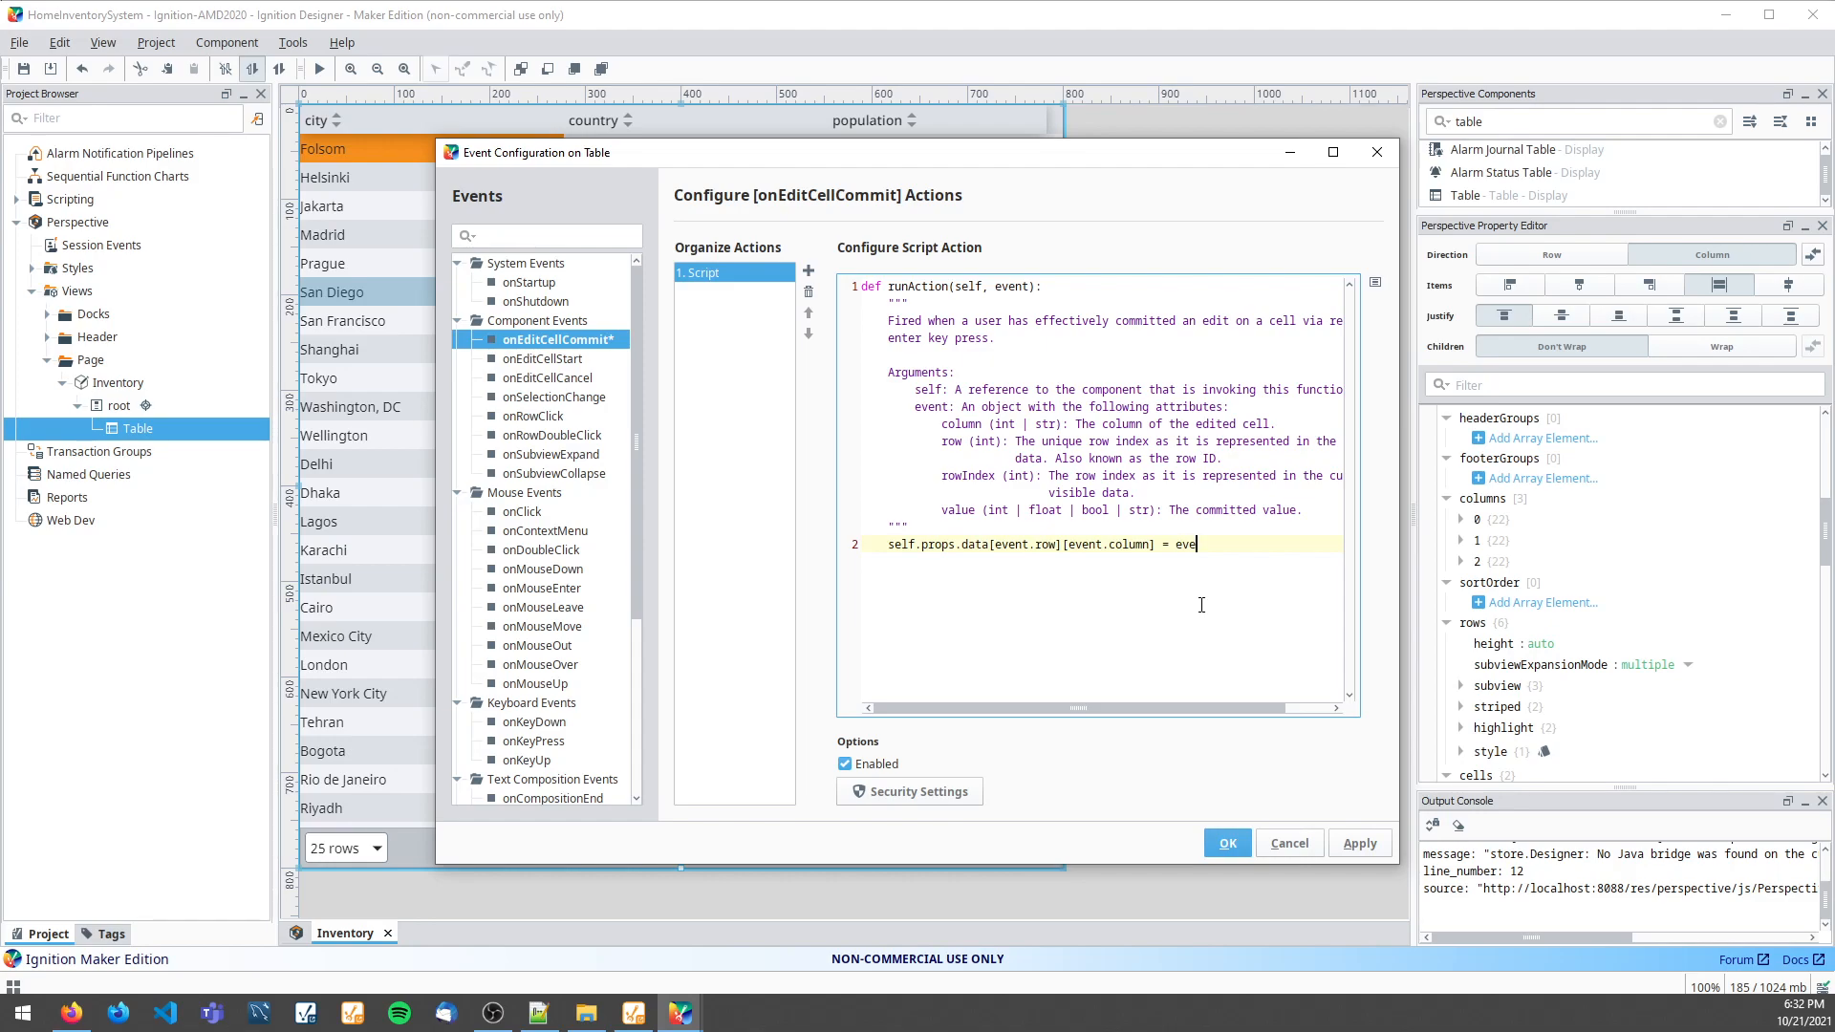
pyautogui.write('nt.value')
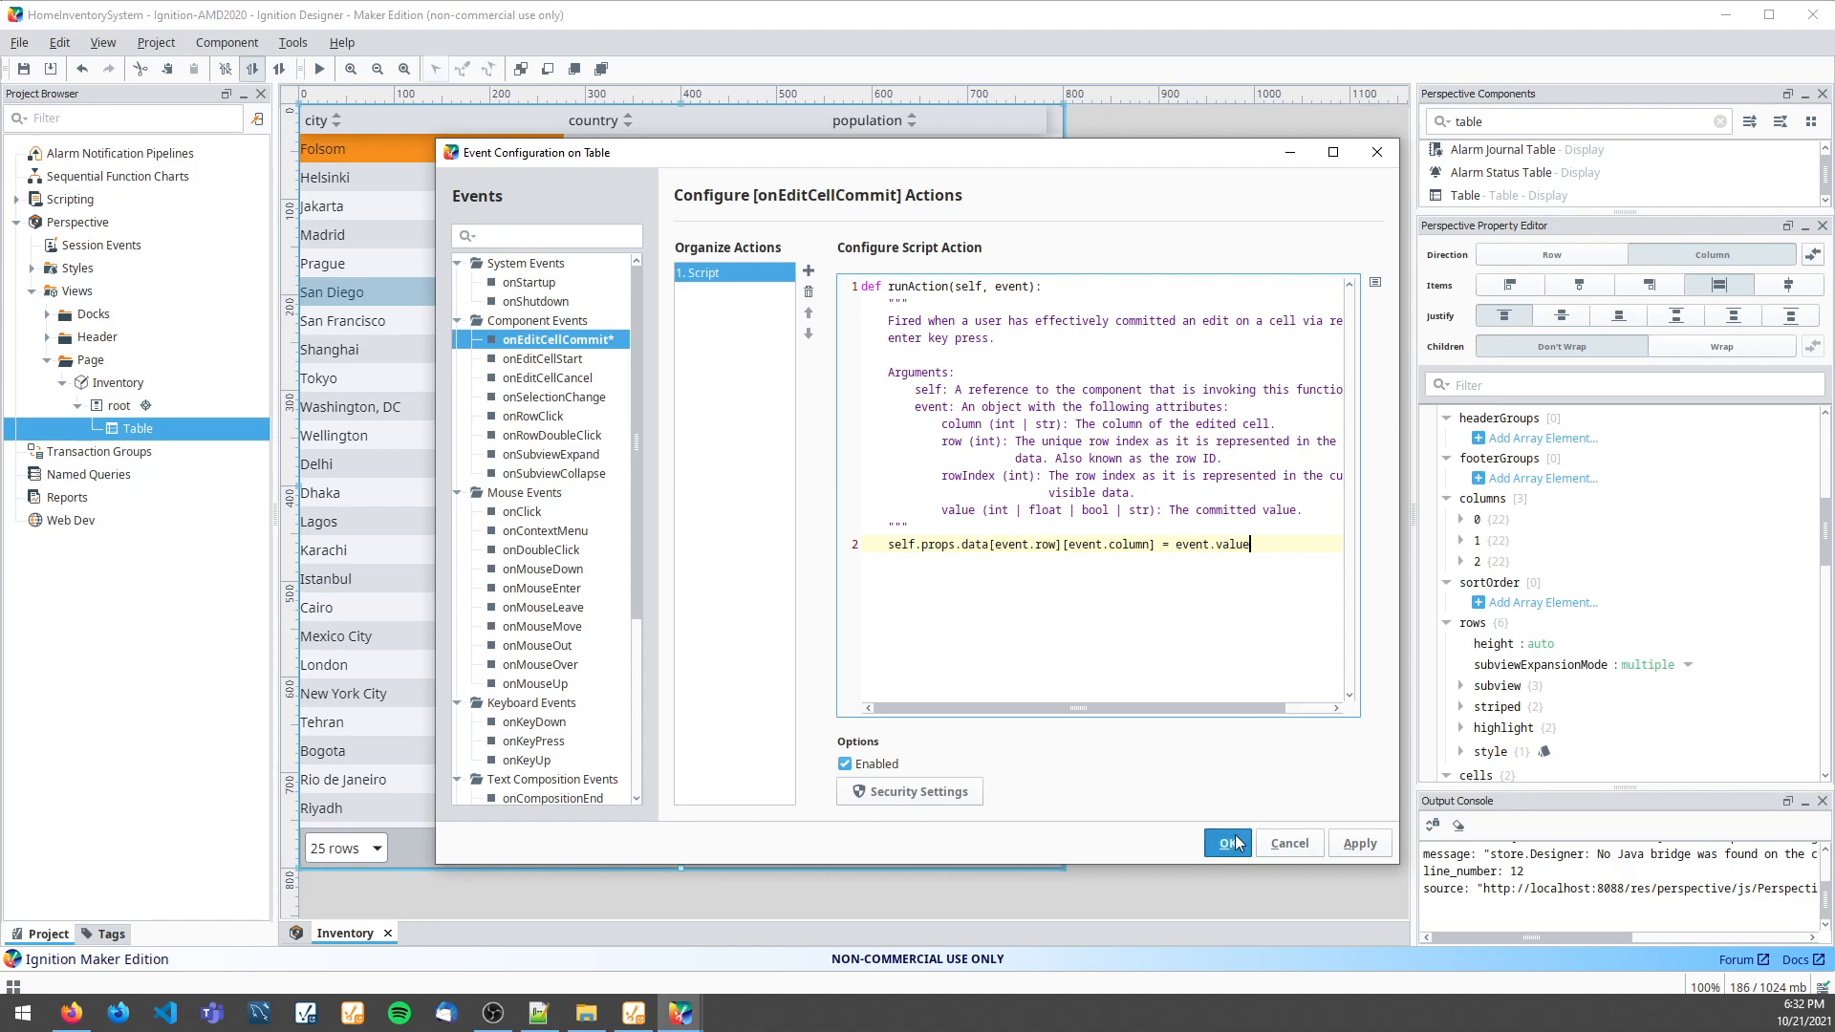
pyautogui.click(1227, 843)
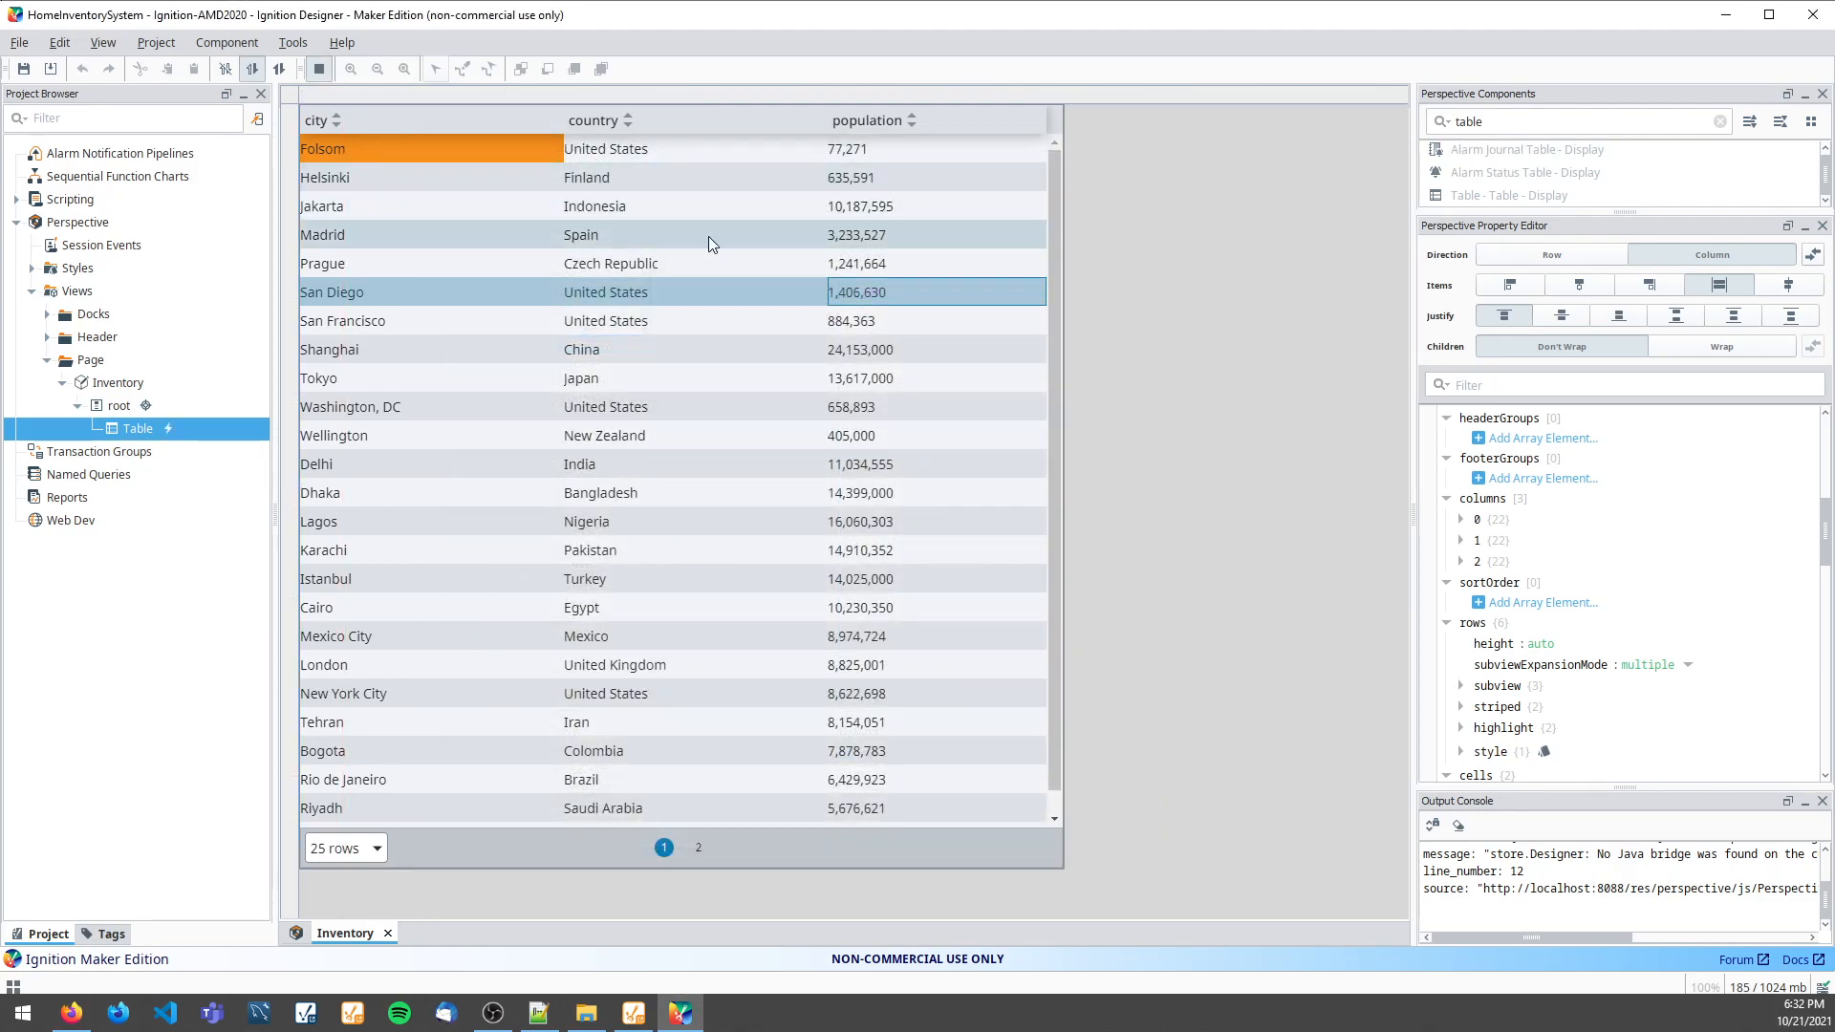